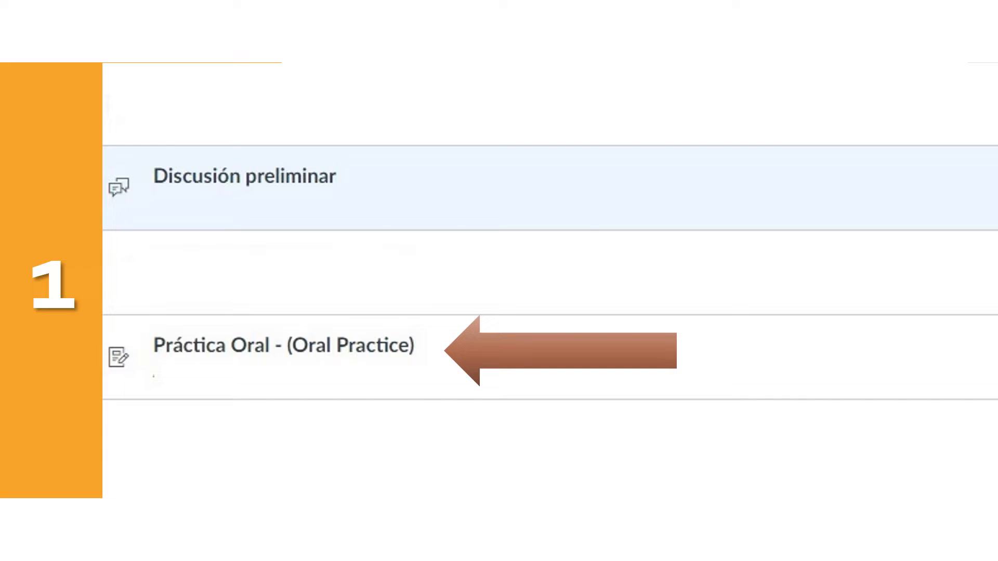
- Open the Práctica Oral - (Oral Practice) assignment from the module list
{"action": "left_click", "coordinate": [282, 345]}
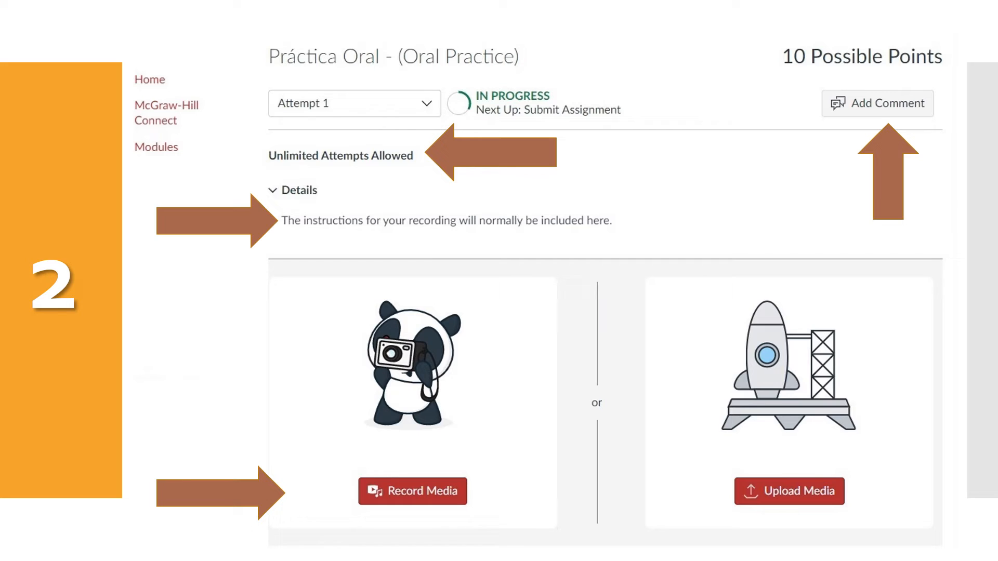
- Start a Record Media attempt, bringing up the Upload Media recording window
{"action": "left_click", "coordinate": [412, 490]}
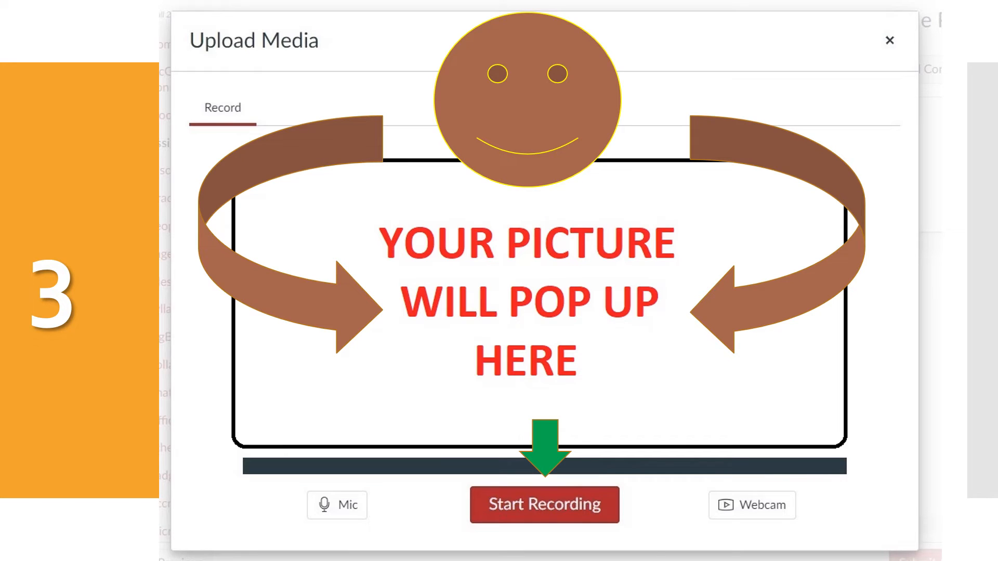
- Begin a webcam recording for the oral practice
{"action": "left_click", "coordinate": [543, 505]}
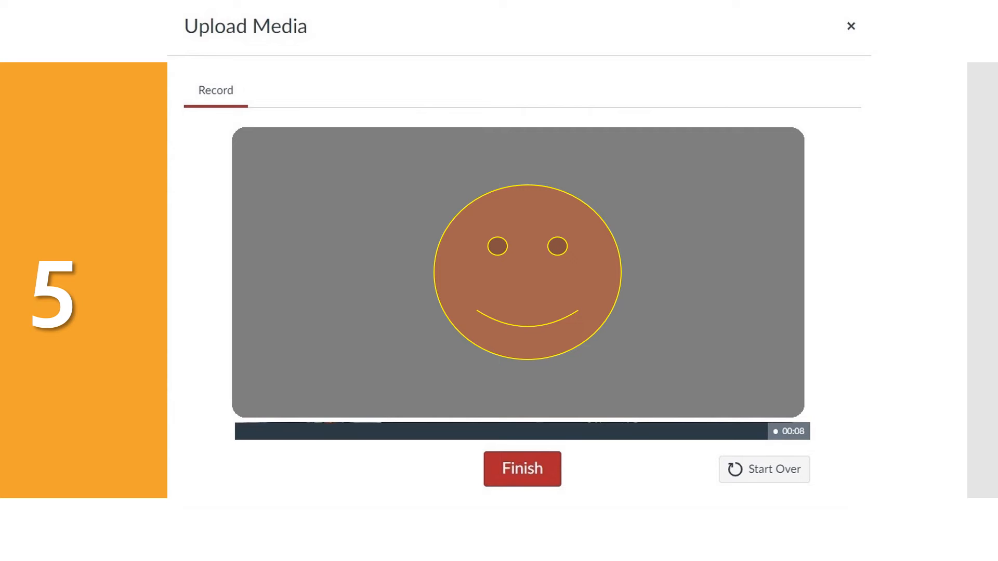
- Finish the recording, leaving a 13-second playable clip with a default file name
{"action": "left_click", "coordinate": [521, 469]}
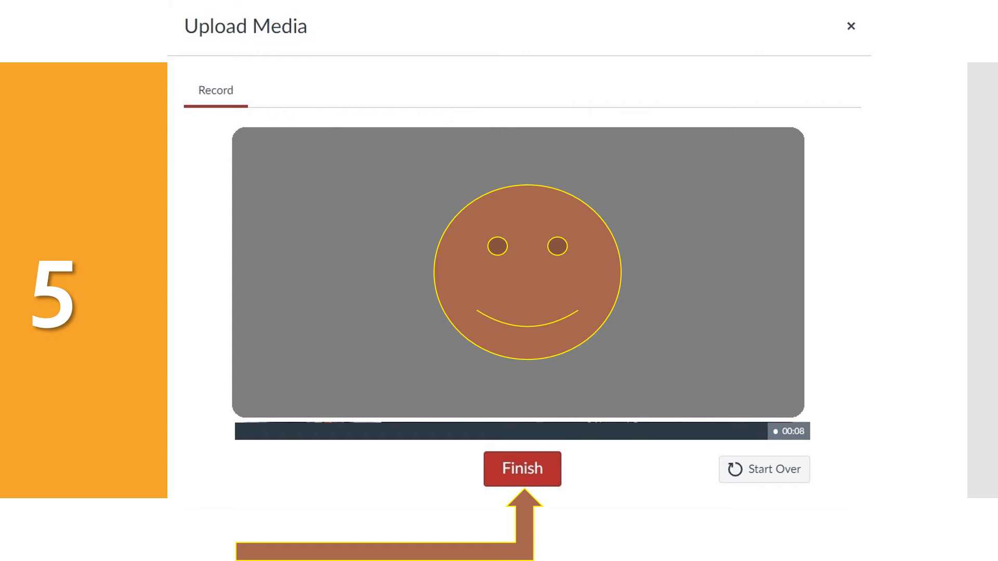
{"action": "left_click", "coordinate": [521, 469]}
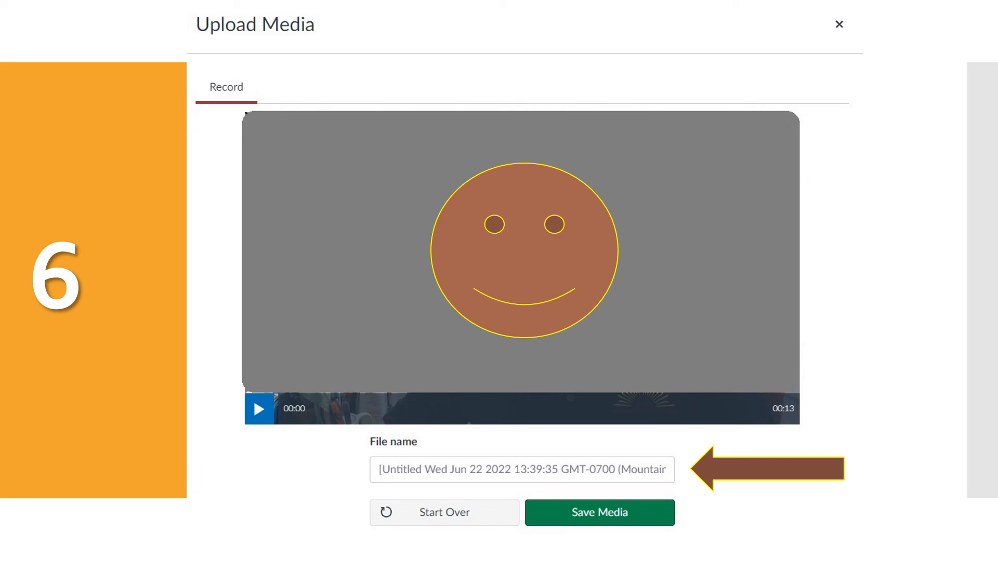
- Name the clip 'RECORDING - SEMANA 1' and save it to the assignment
{"action": "type", "text": "RECORDING - SEMANA 1"}
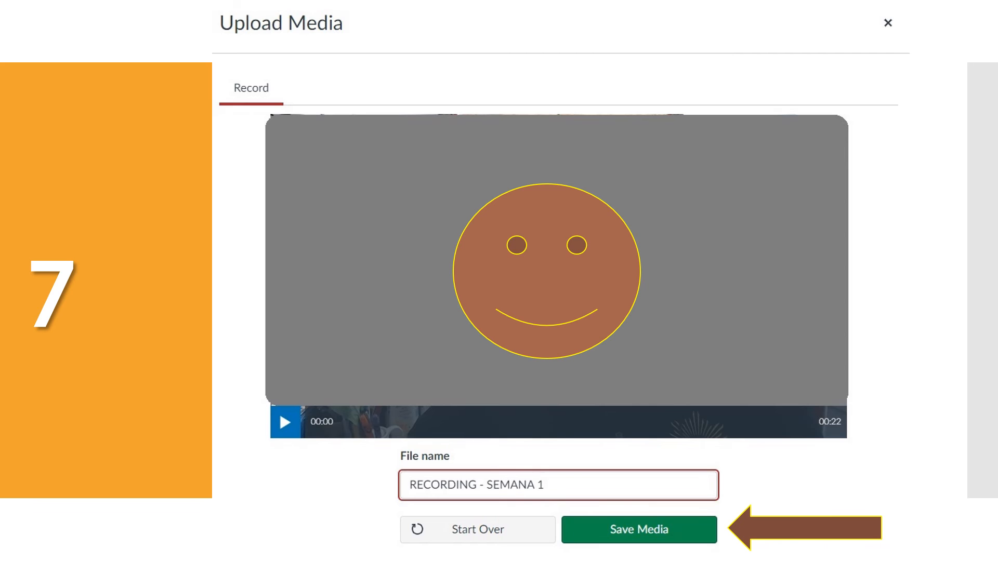
{"action": "left_click", "coordinate": [639, 530]}
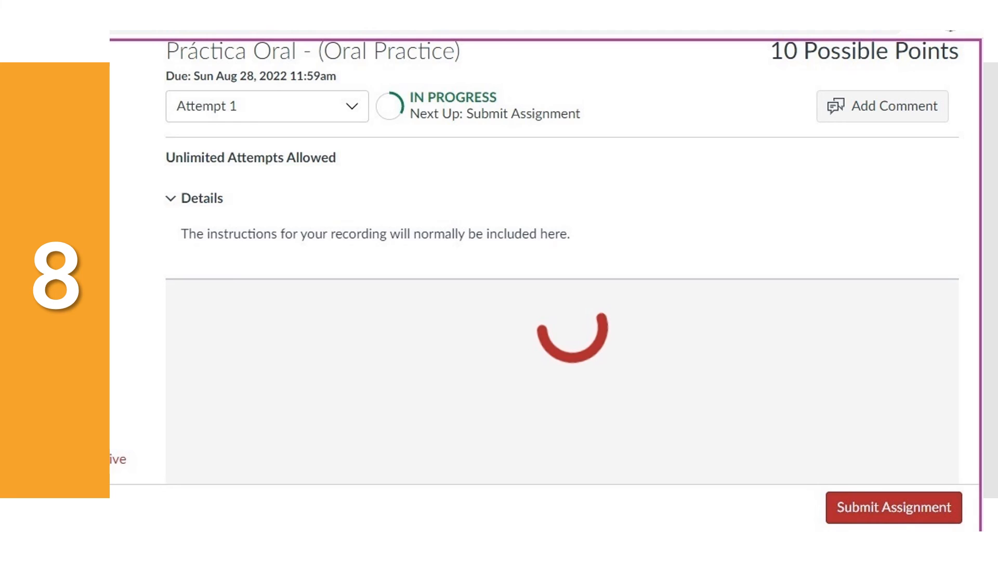